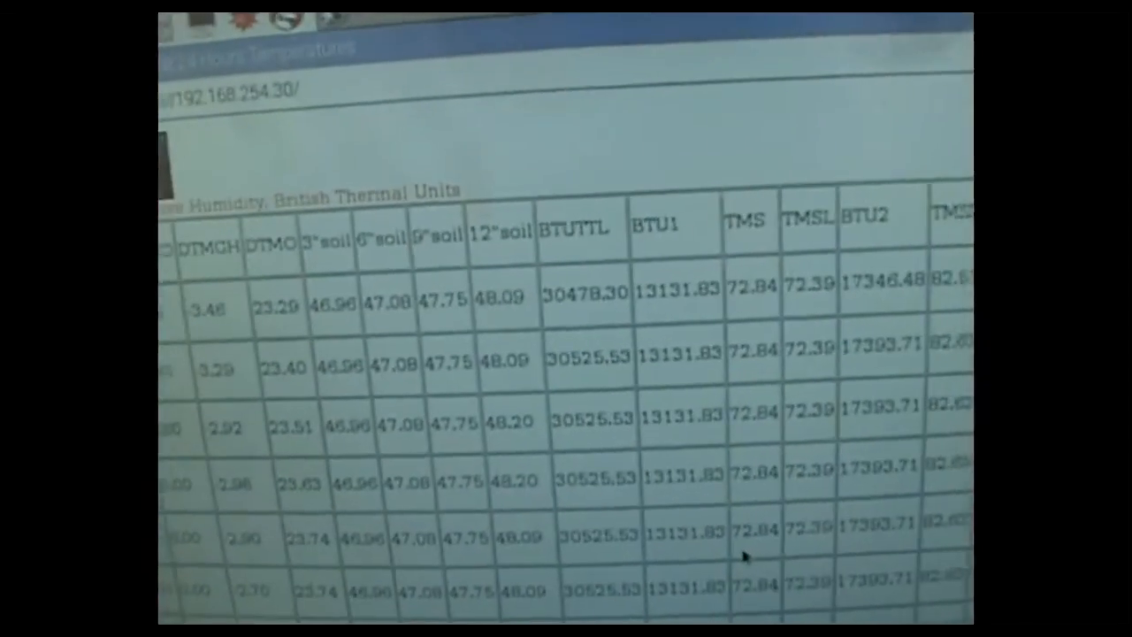
{"action": "scroll", "scroll_direction": "down", "scroll_amount": 3}
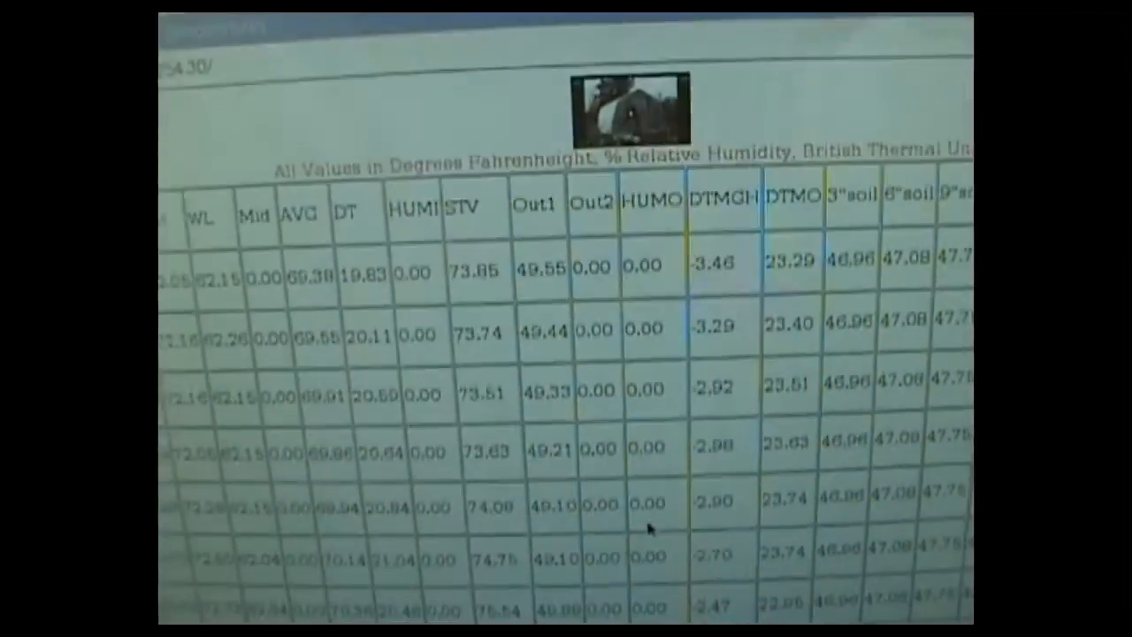
{"action": "scroll", "scroll_direction": "down", "scroll_amount": 3}
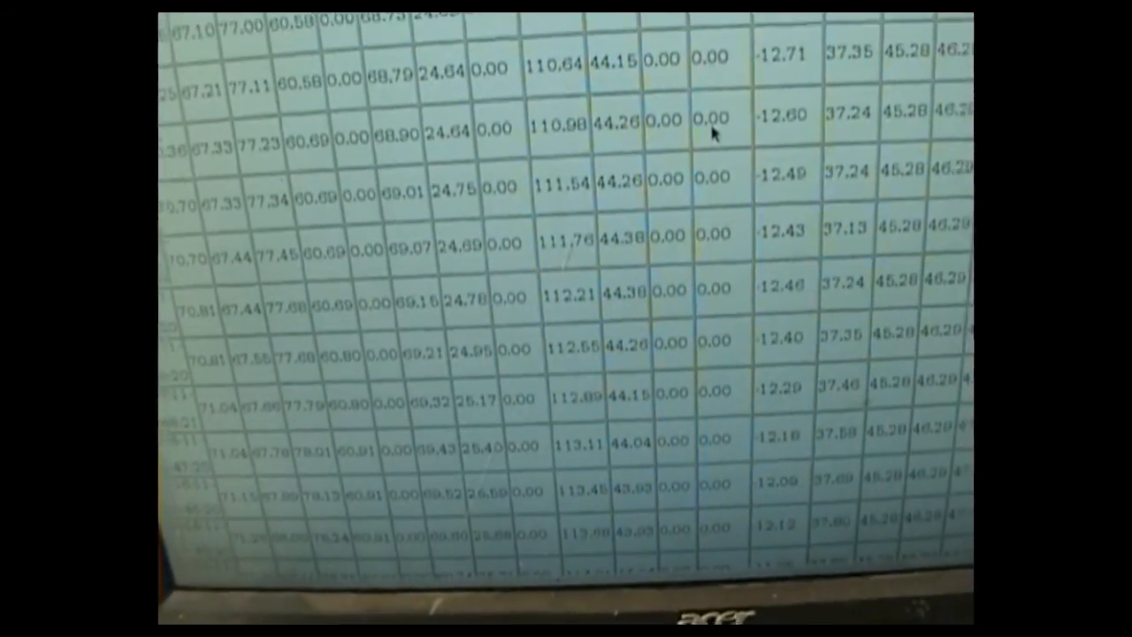